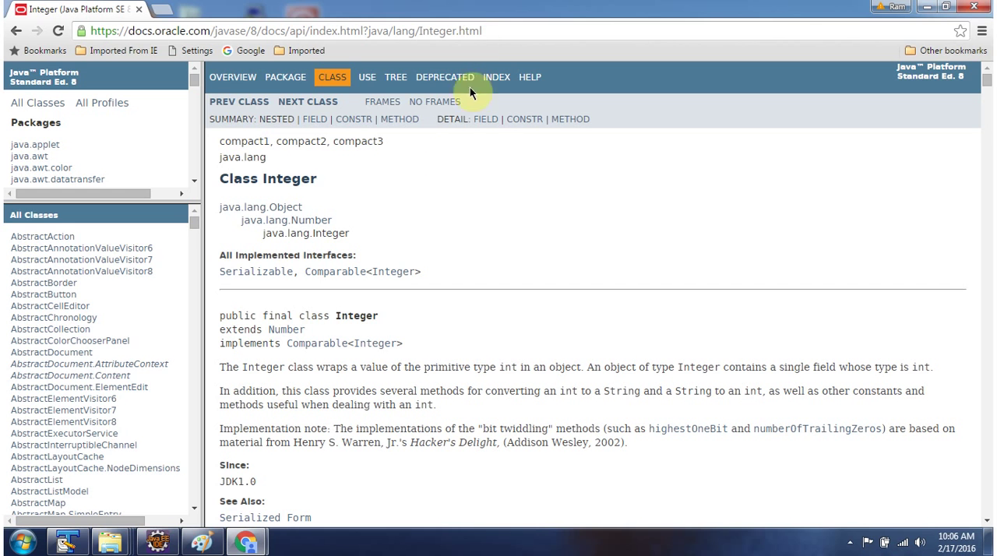
pyautogui.moveTo(305, 190)
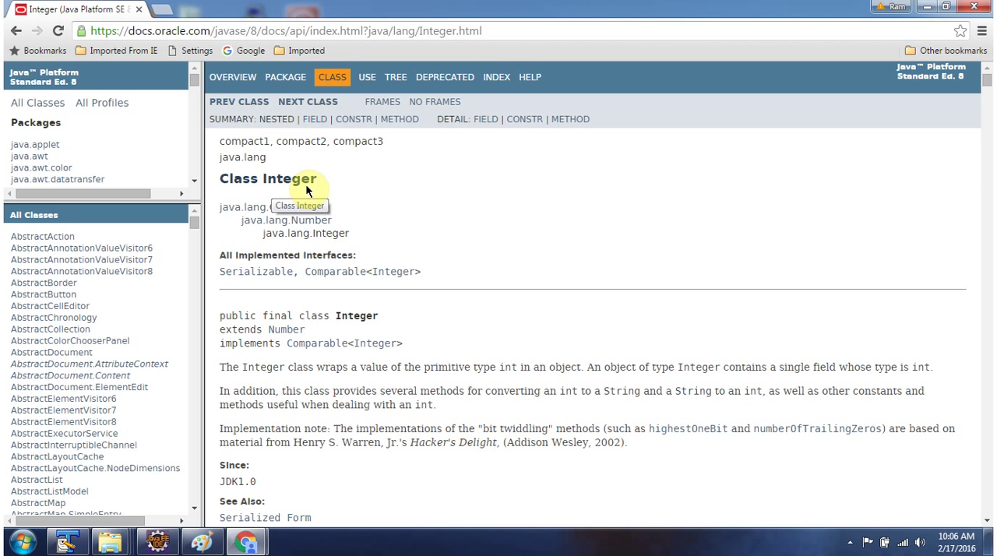
pyautogui.moveTo(261, 155)
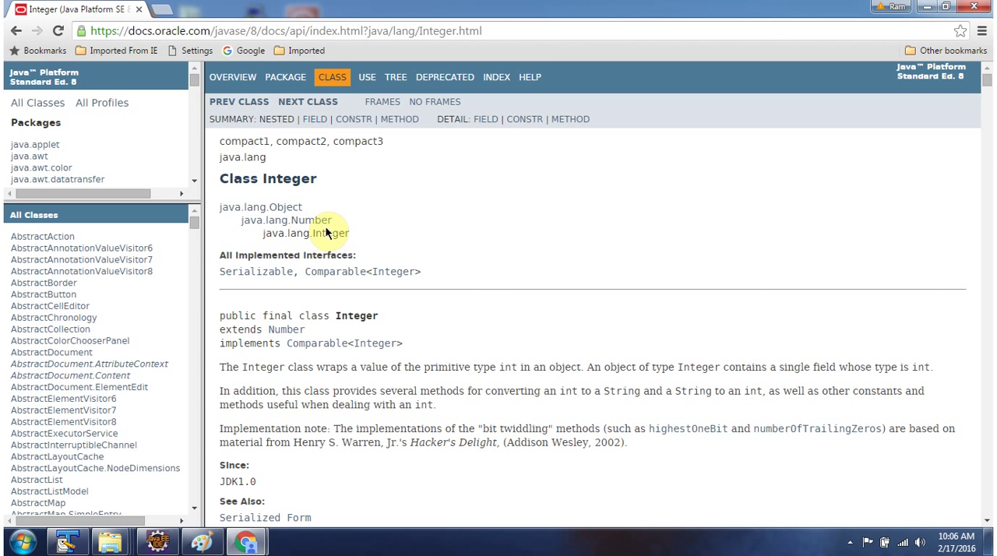
# Step: Read the Integer API page through Field, Constructor and Method Summary to parseInt, then return to Eclipse
pyautogui.scroll(-3)
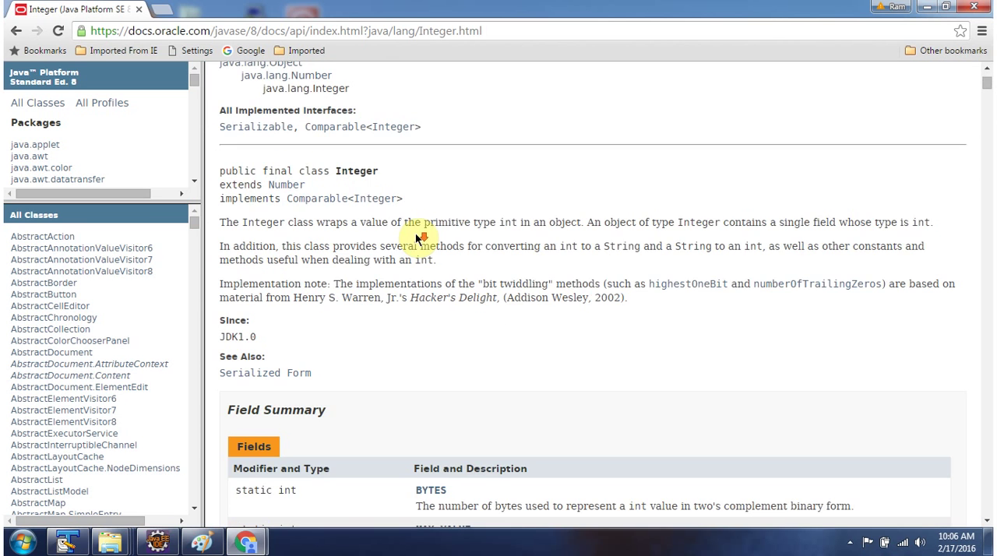
pyautogui.moveTo(358, 187)
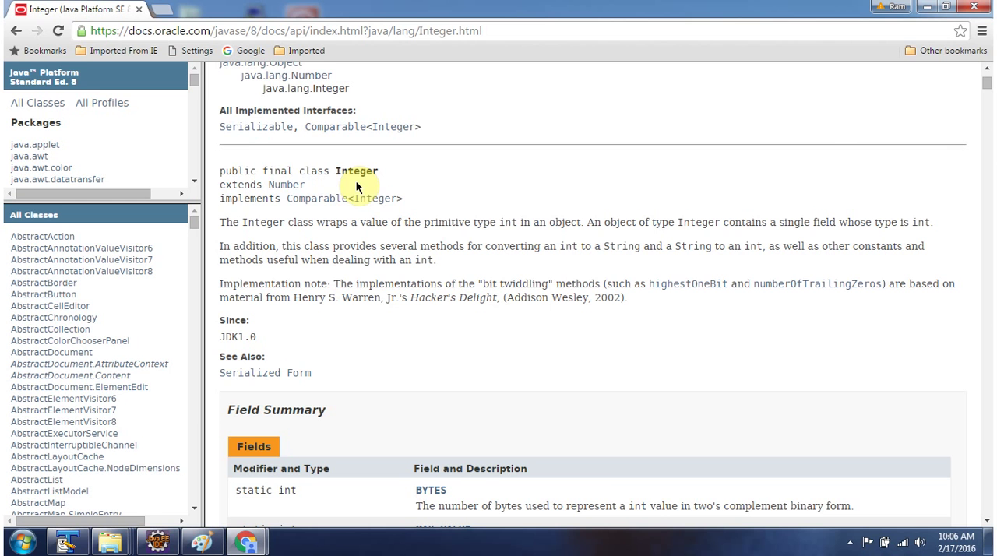
pyautogui.moveTo(427, 248)
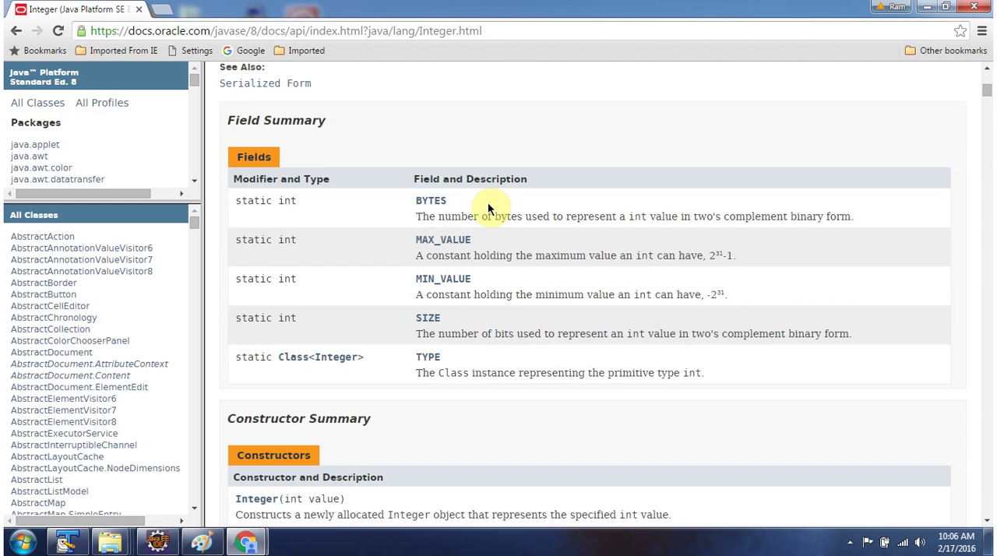
pyautogui.moveTo(501, 341)
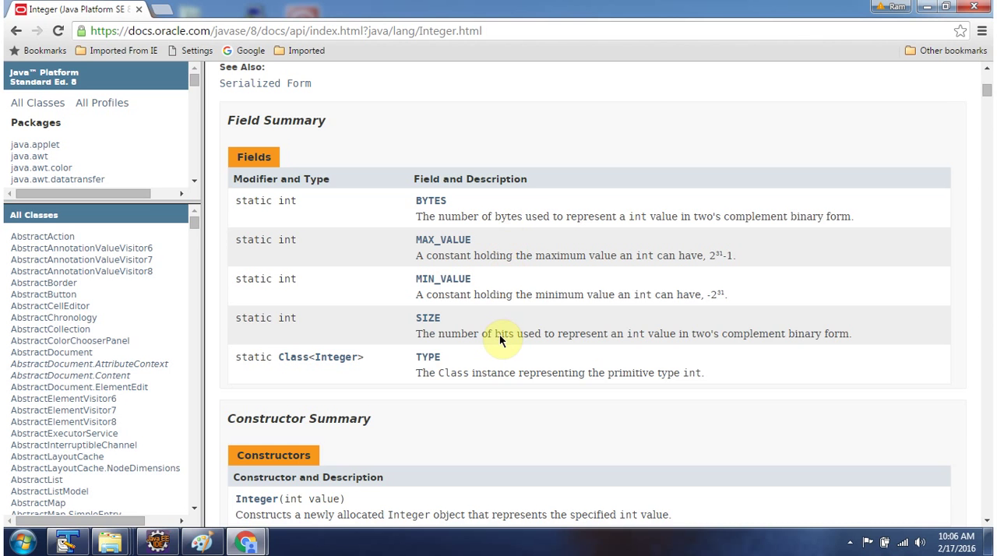
pyautogui.scroll(-3)
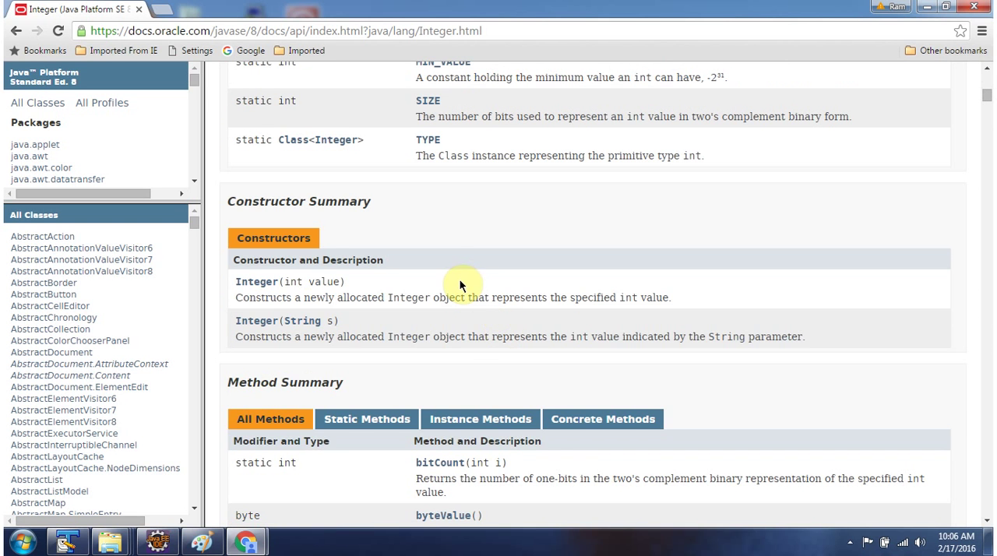
pyautogui.moveTo(465, 336)
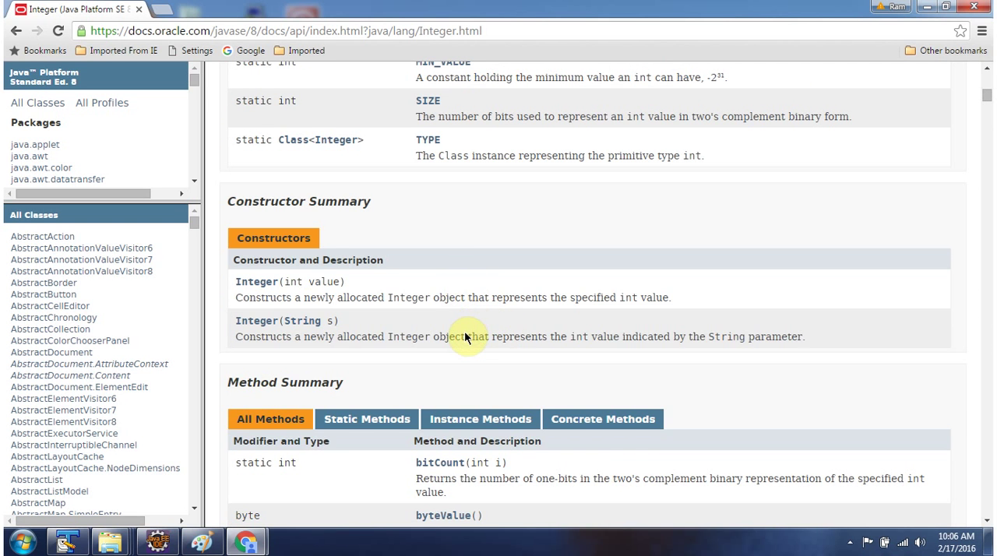
pyautogui.scroll(-3)
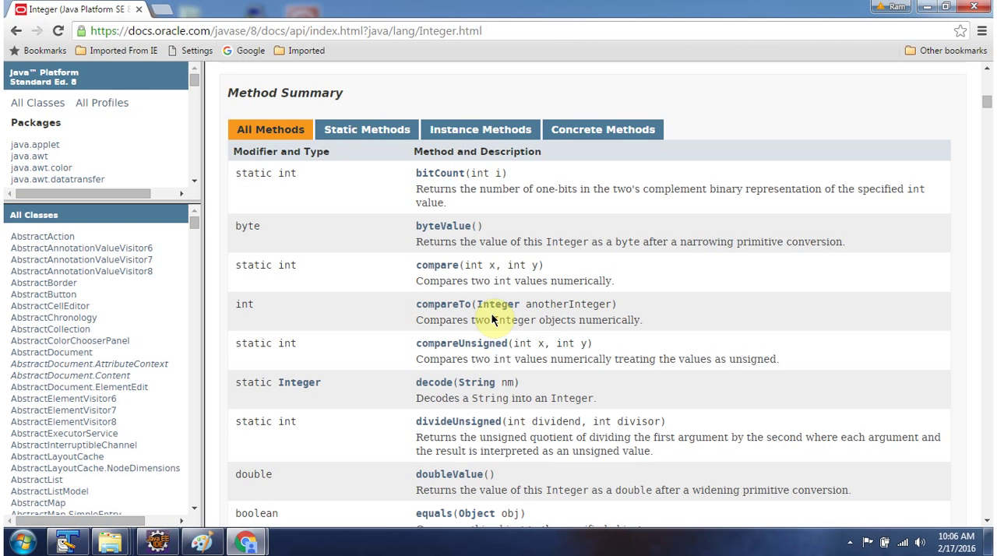
pyautogui.moveTo(655, 350)
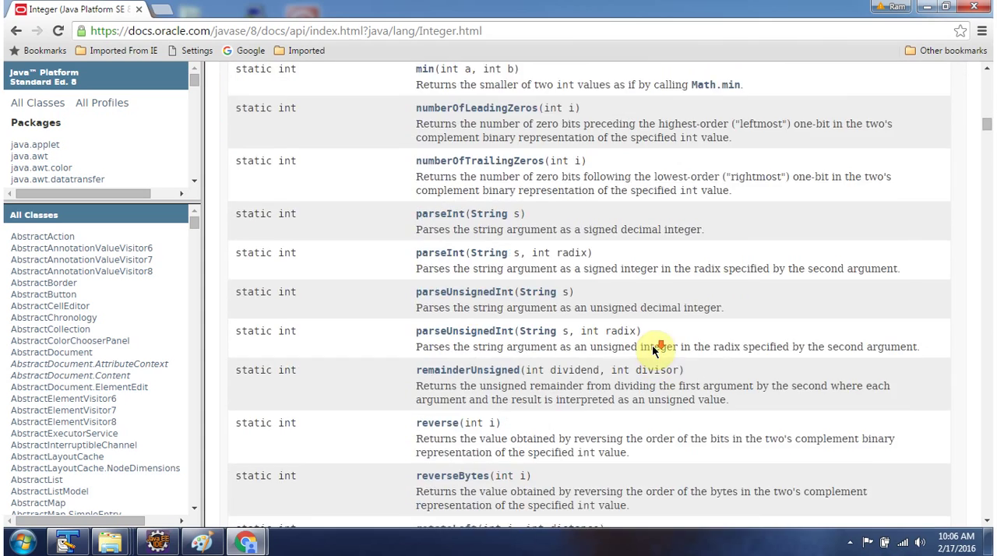
pyautogui.click(66, 540)
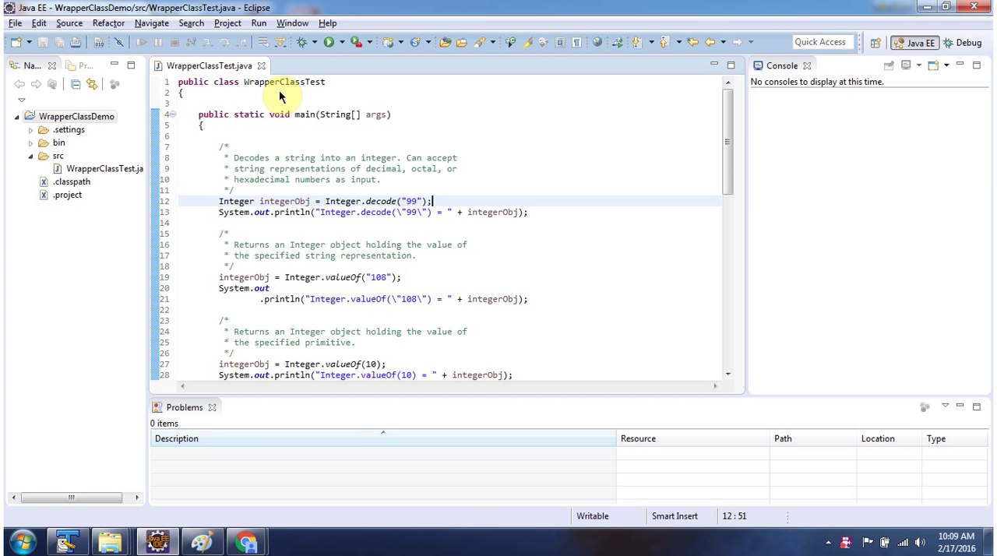
pyautogui.moveTo(304, 125)
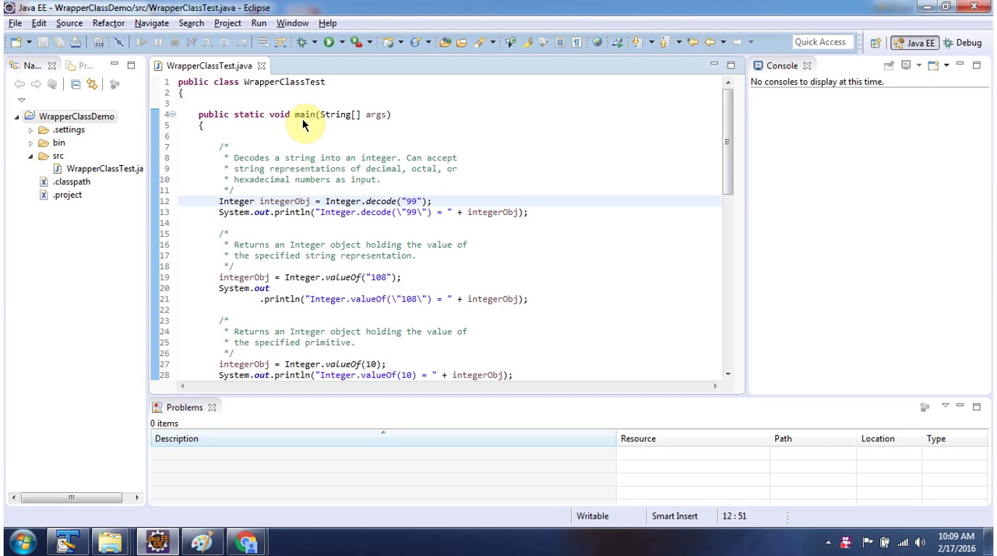
pyautogui.moveTo(328, 42)
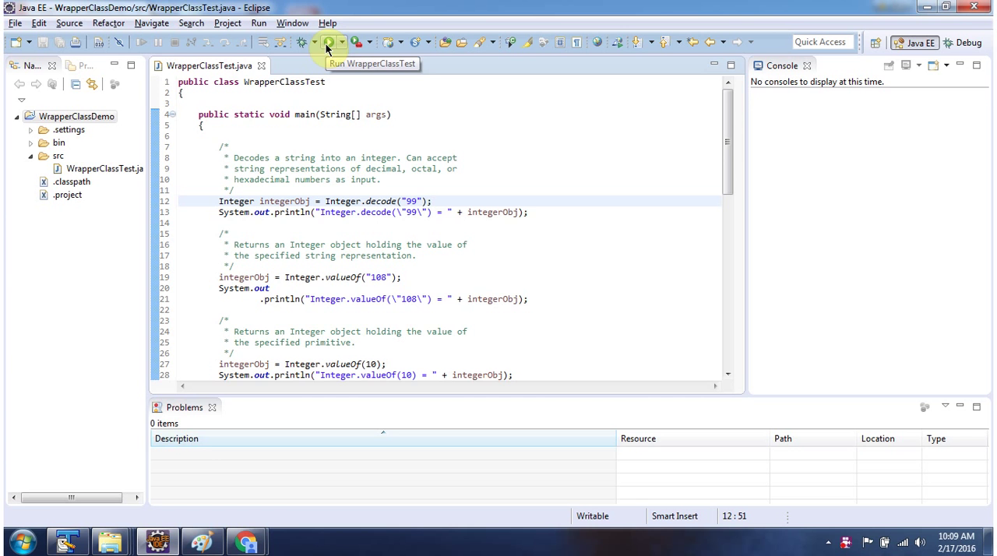
# Step: Run WrapperClassTest and review the source down to parseInt("24", 8) against the console output
pyautogui.click(327, 42)
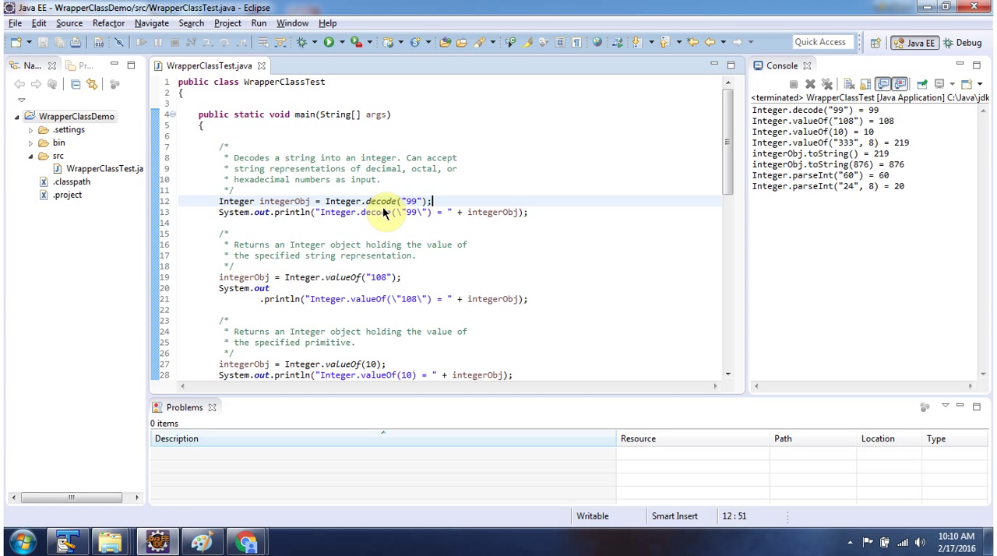
pyautogui.moveTo(413, 212)
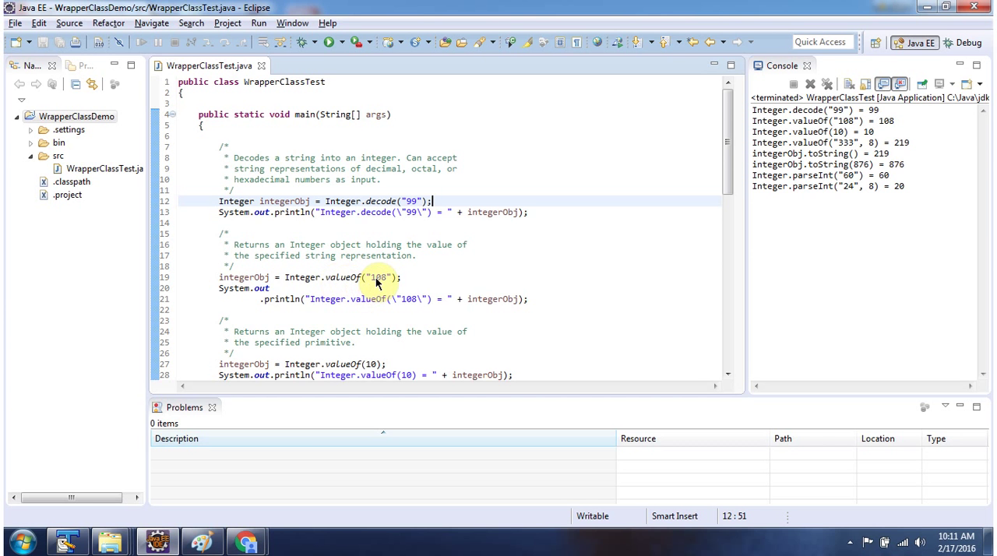
pyautogui.moveTo(408, 324)
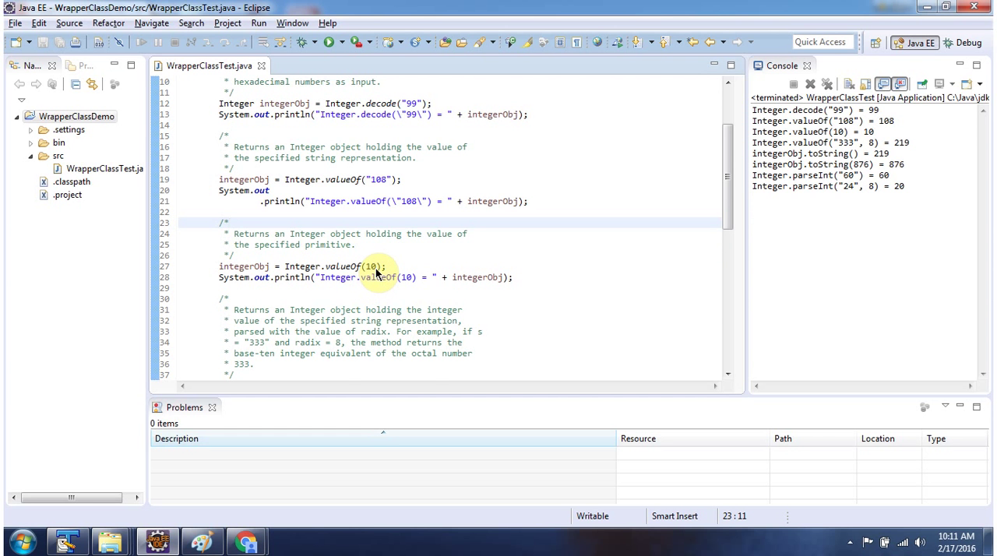
pyautogui.scroll(-3)
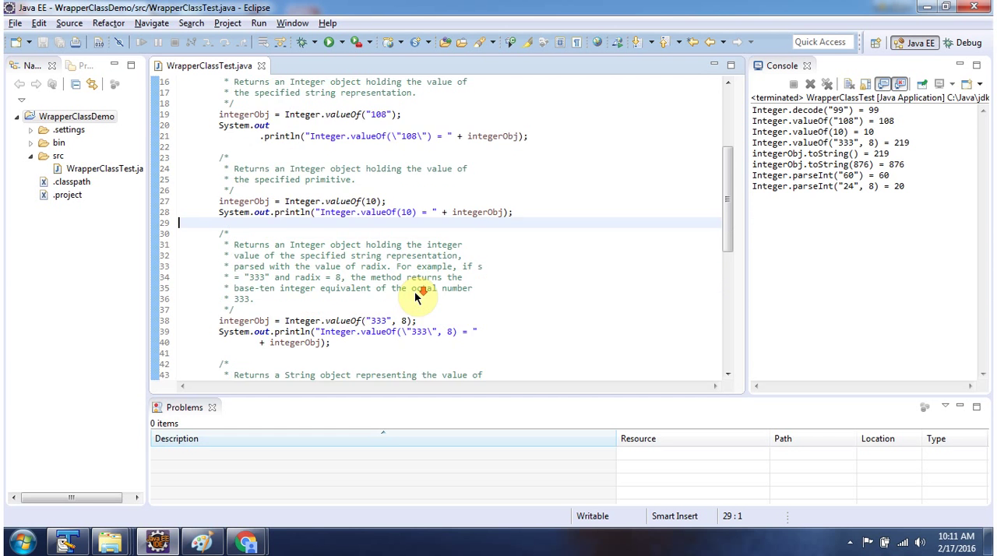
pyautogui.scroll(-3)
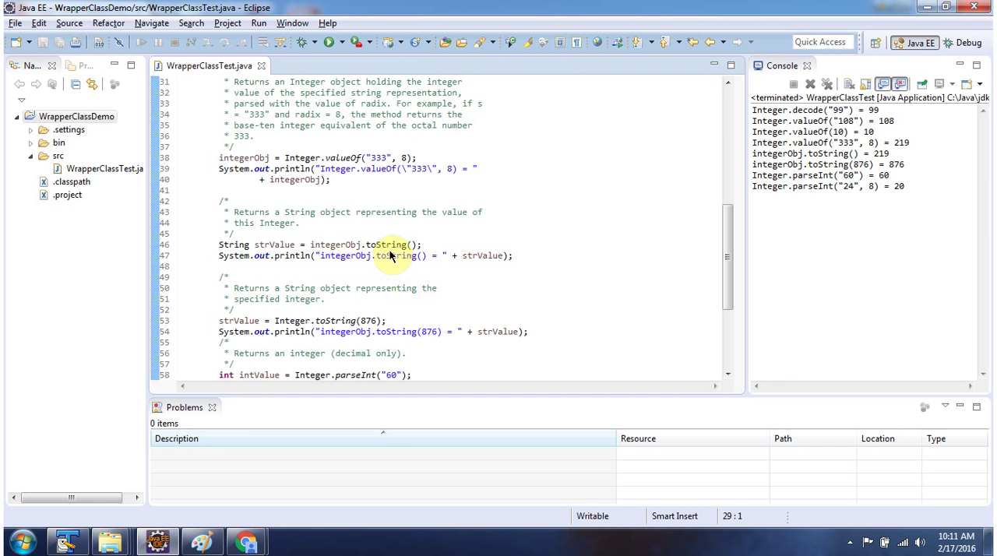
pyautogui.moveTo(344, 255)
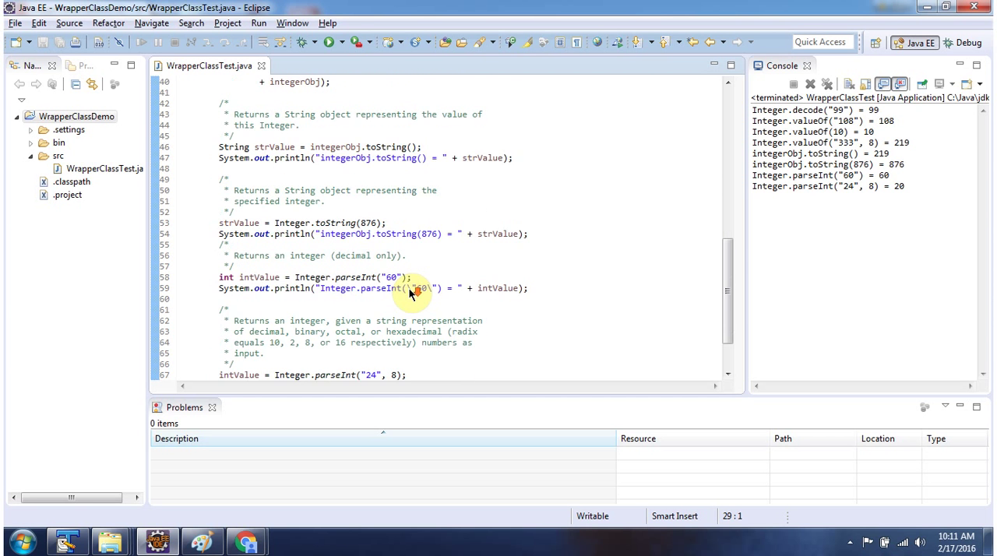
pyautogui.scroll(-3)
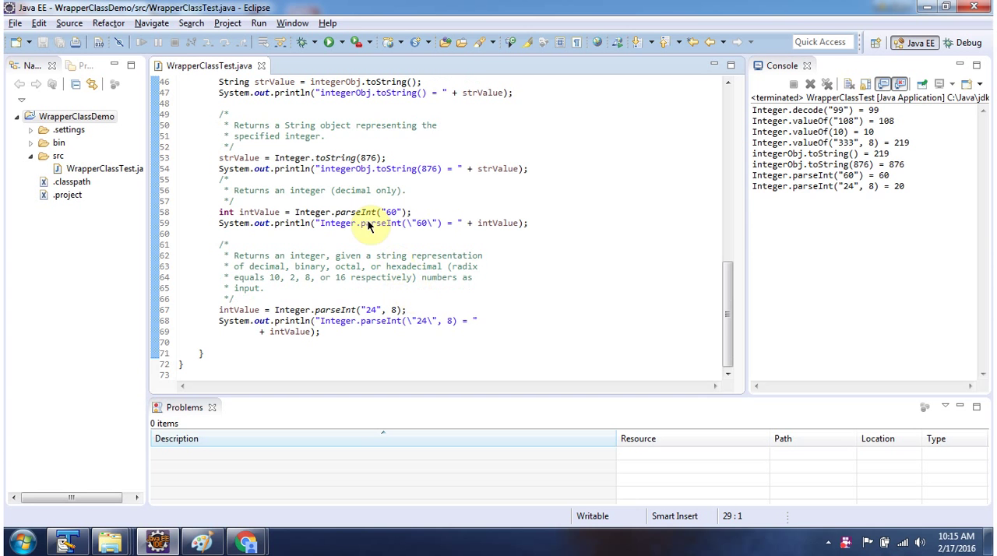